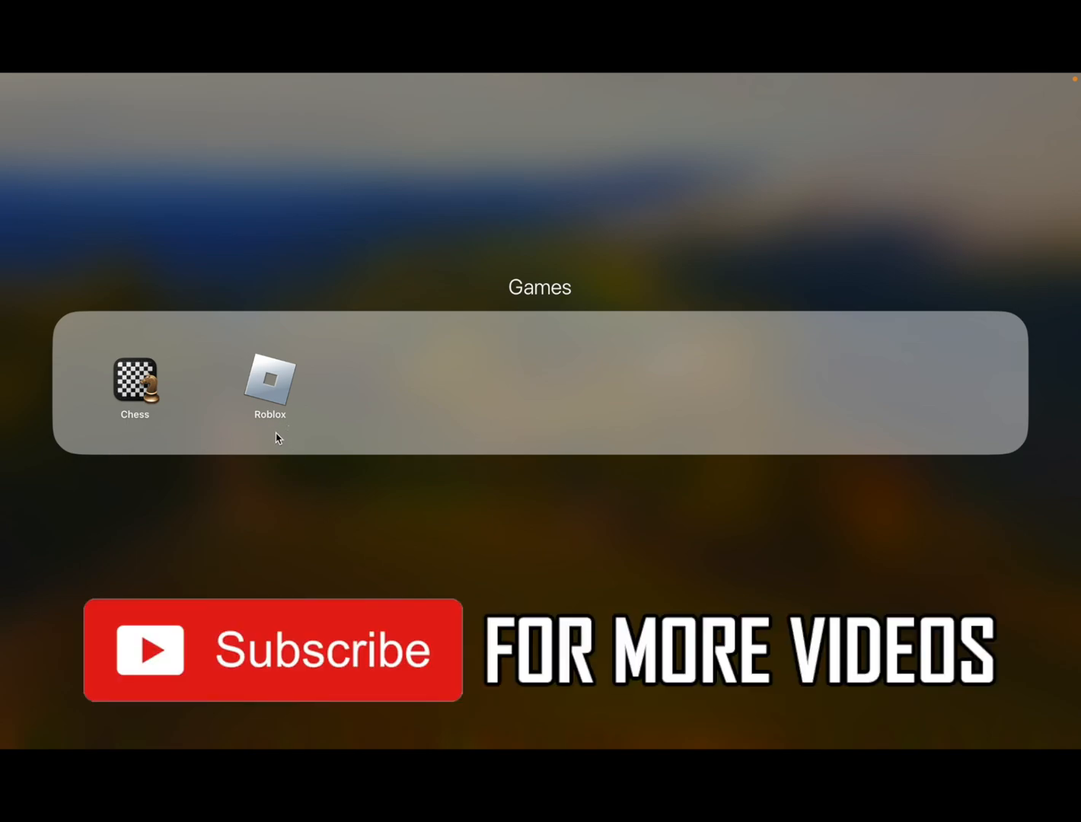
{"action": "mouse_move", "coordinate": [288, 450]}
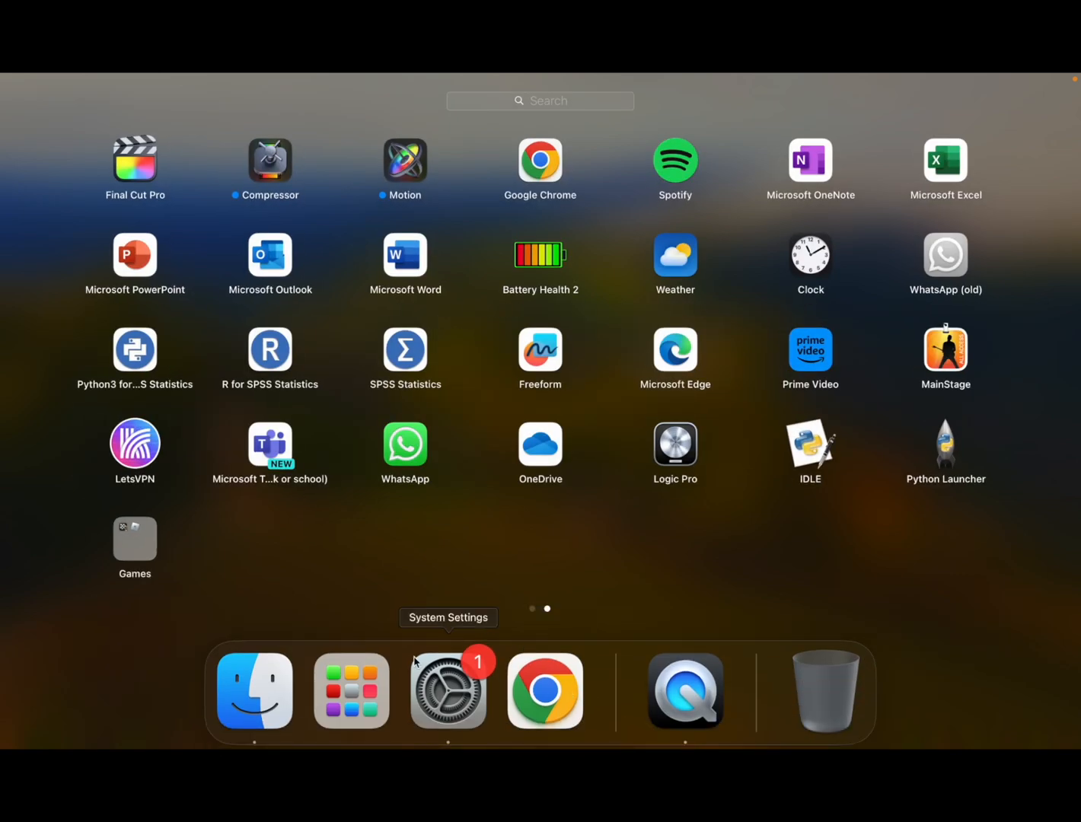
{"action": "mouse_move", "coordinate": [453, 688]}
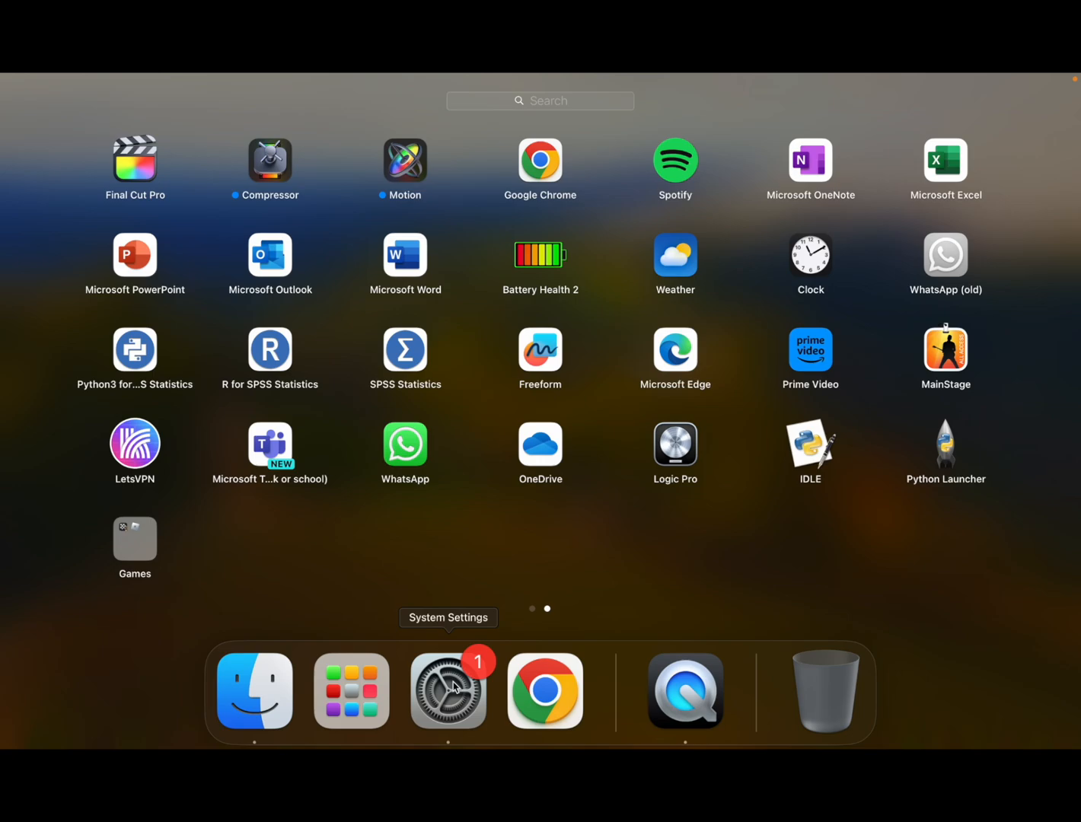
Search Launchpad for 'sy' so System Settings appears in the results.
{"action": "type", "text": "s"}
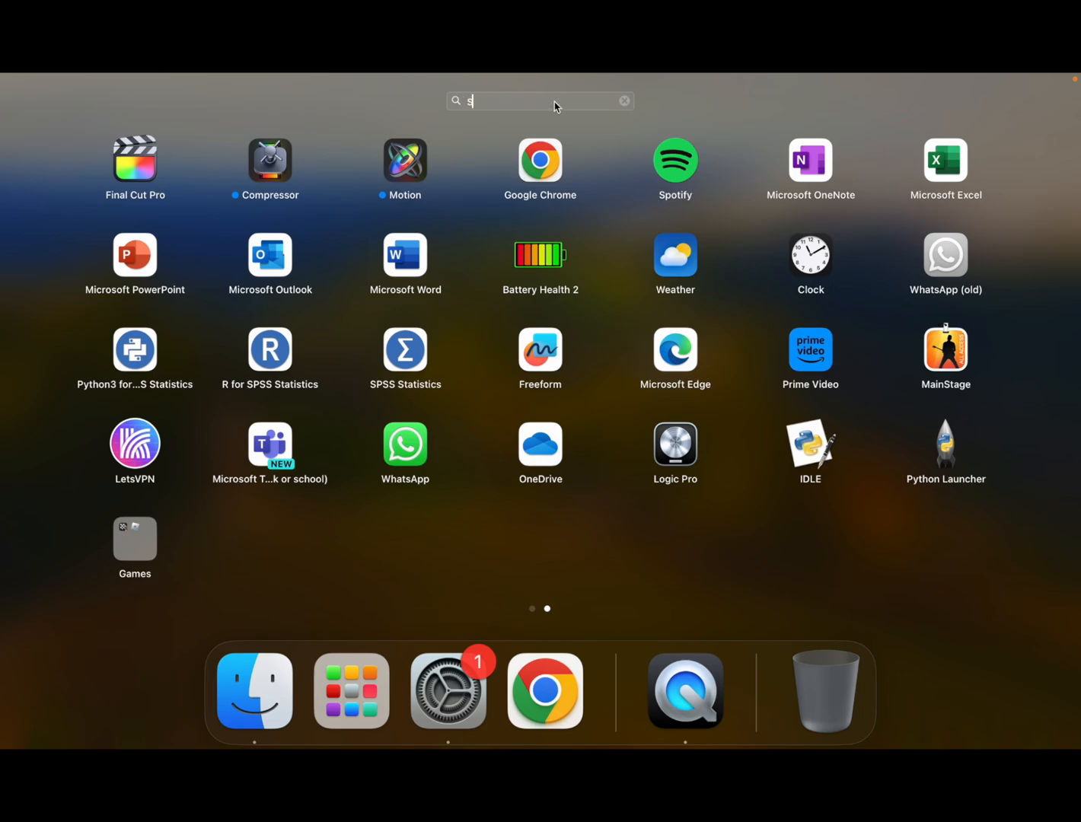
{"action": "type", "text": "y"}
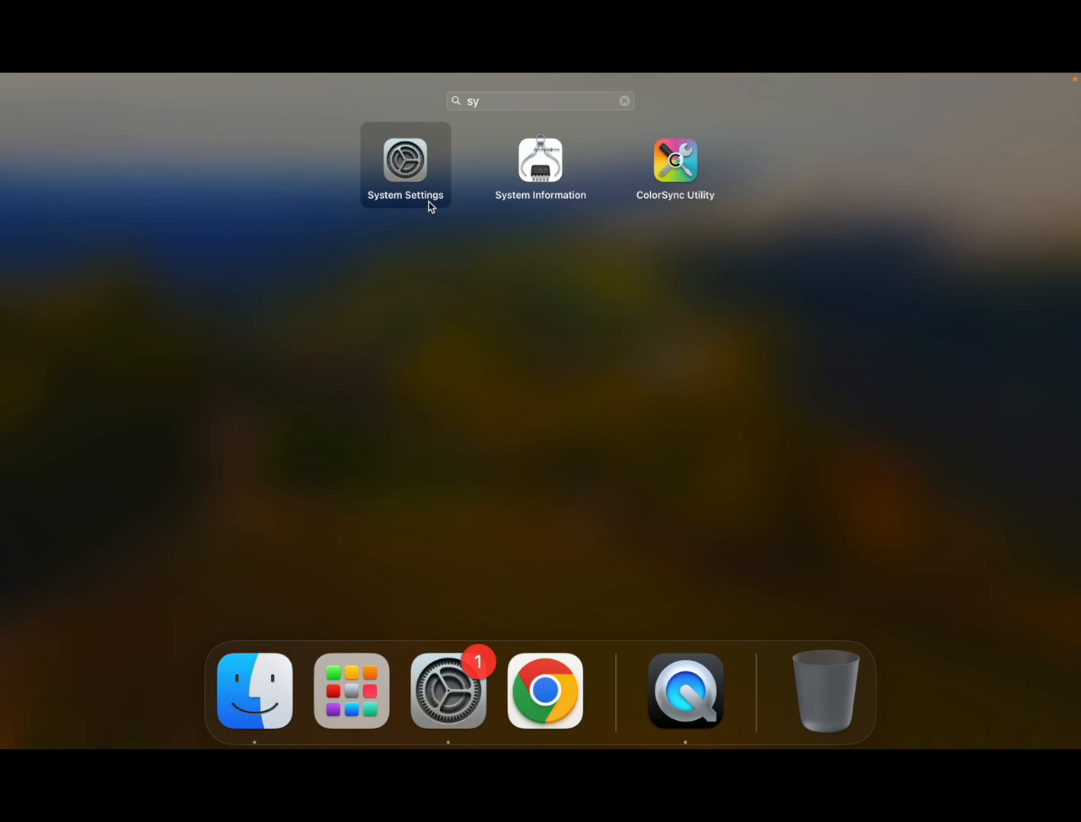
Launch System Settings and go to General > Storage to see apps by size.
{"action": "left_click", "coordinate": [405, 160]}
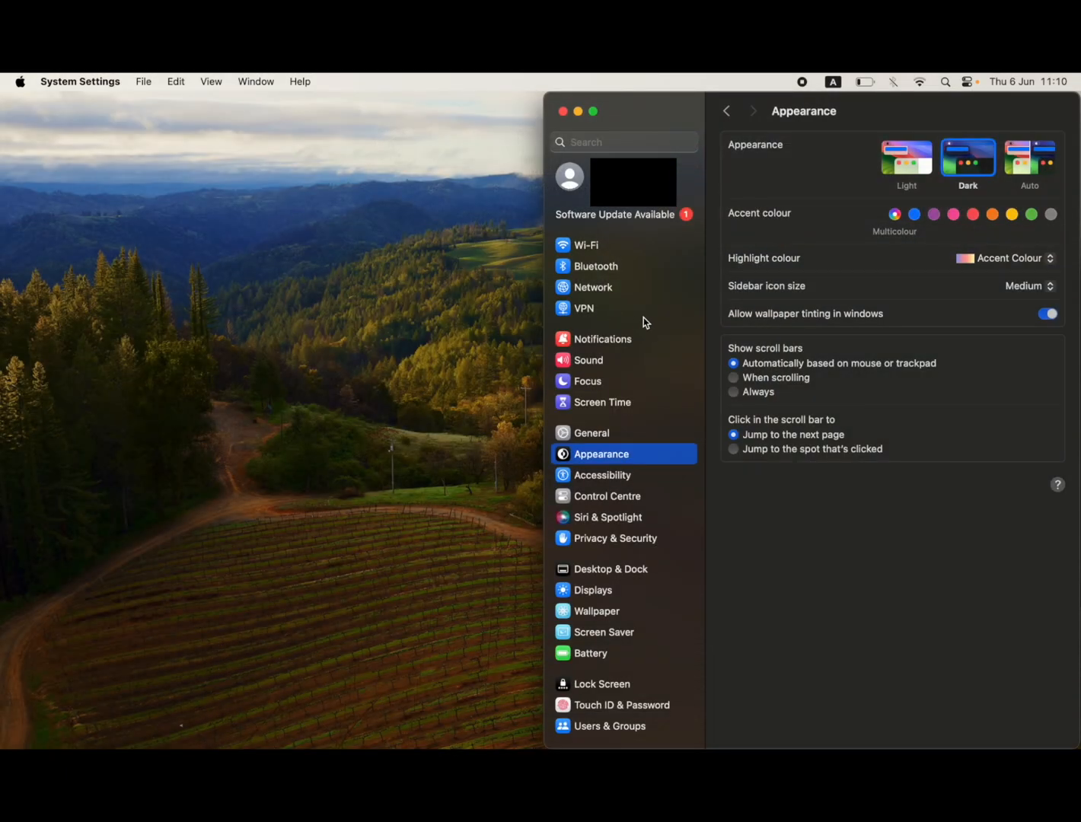
{"action": "mouse_move", "coordinate": [633, 440]}
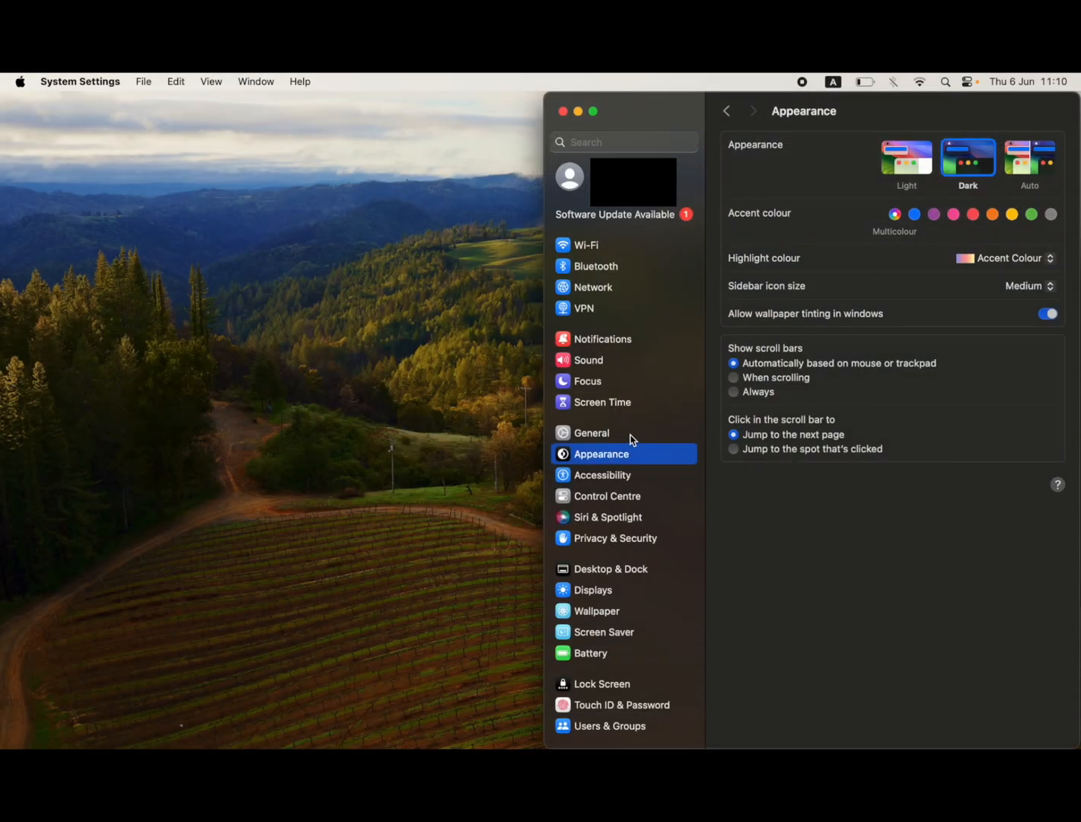
{"action": "left_click", "coordinate": [592, 432]}
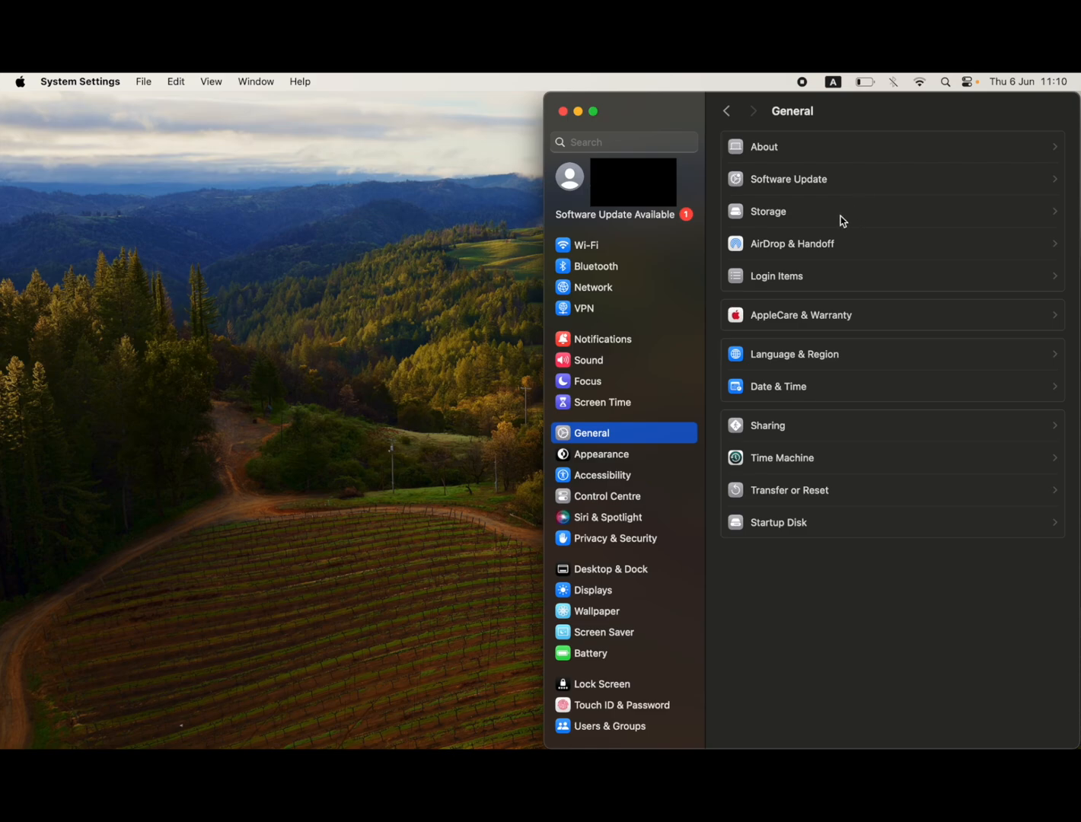
{"action": "left_click", "coordinate": [767, 210]}
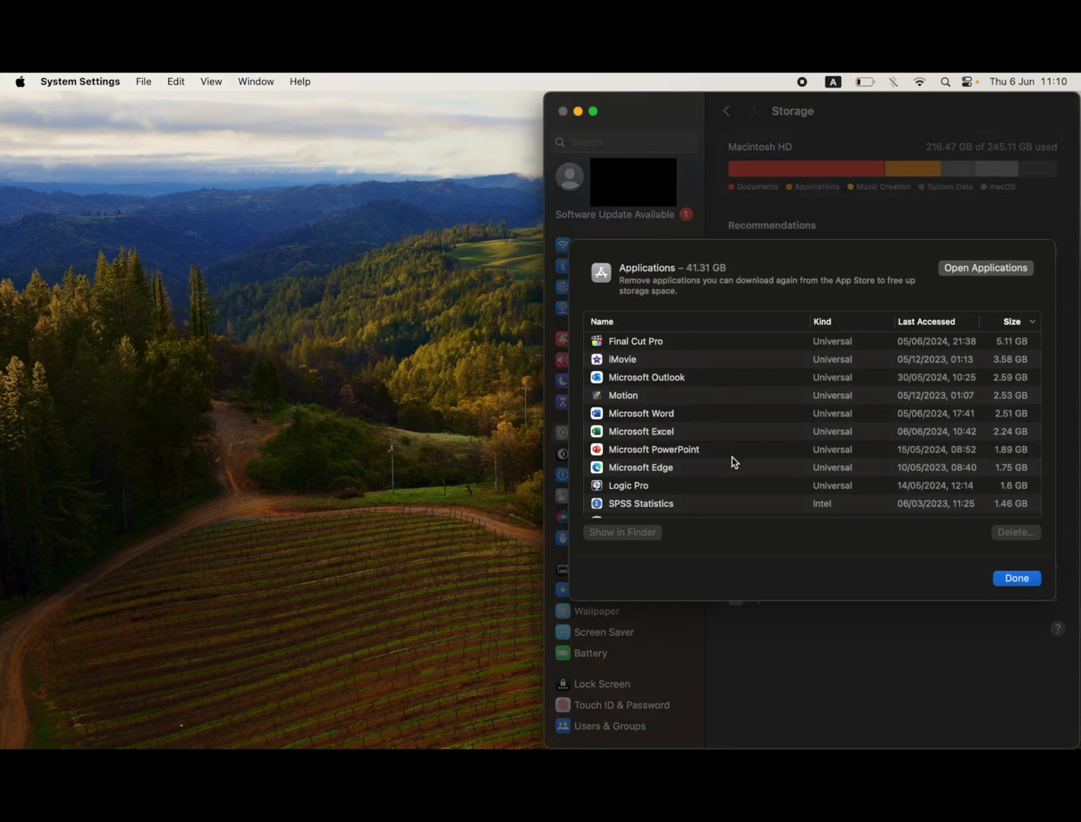
Scroll the Applications list and choose the 242.1 MB Roblox iOS app.
{"action": "scroll", "scroll_direction": "down", "scroll_amount": 3}
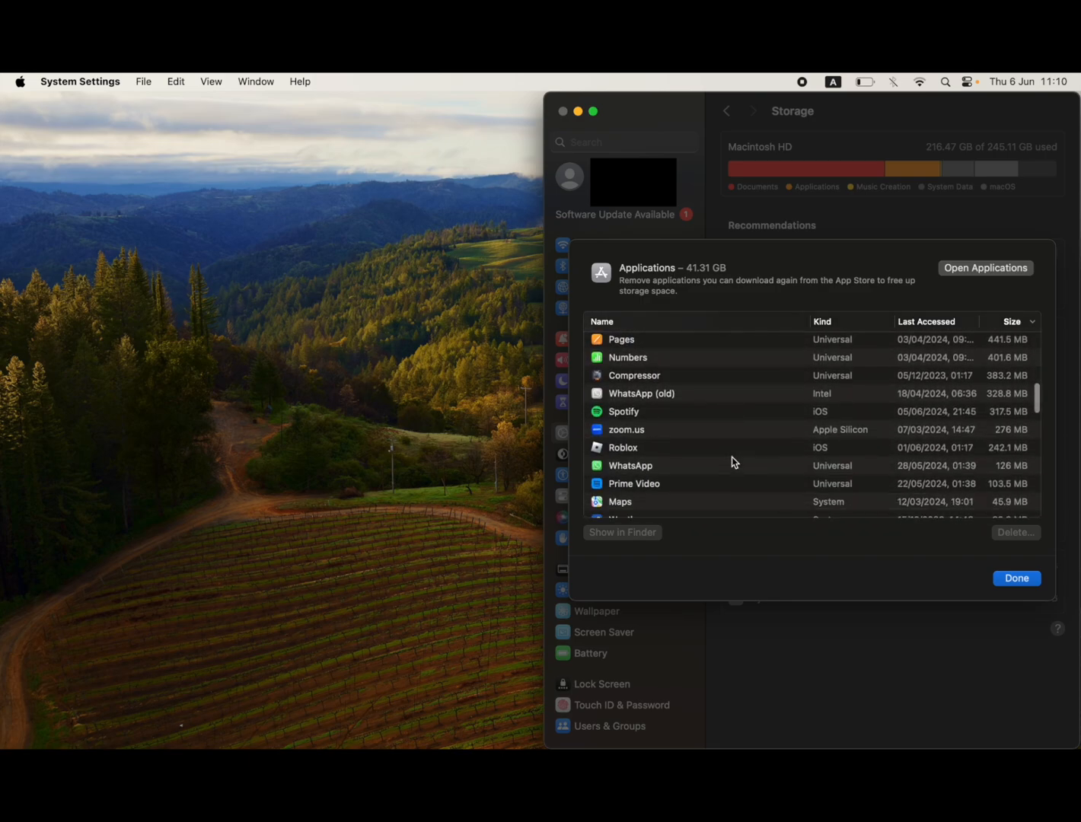
{"action": "left_click", "coordinate": [623, 393]}
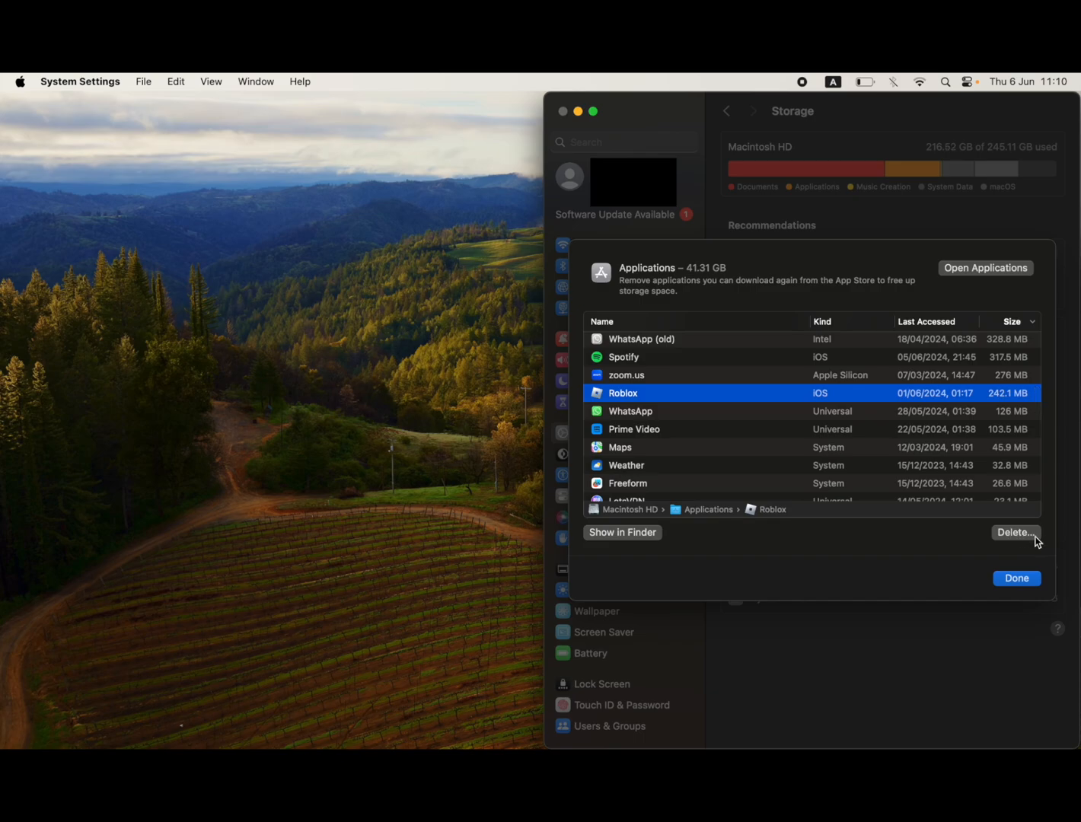
Delete Roblox permanently, confirm the alert, and finish with Done.
{"action": "left_click", "coordinate": [1016, 533]}
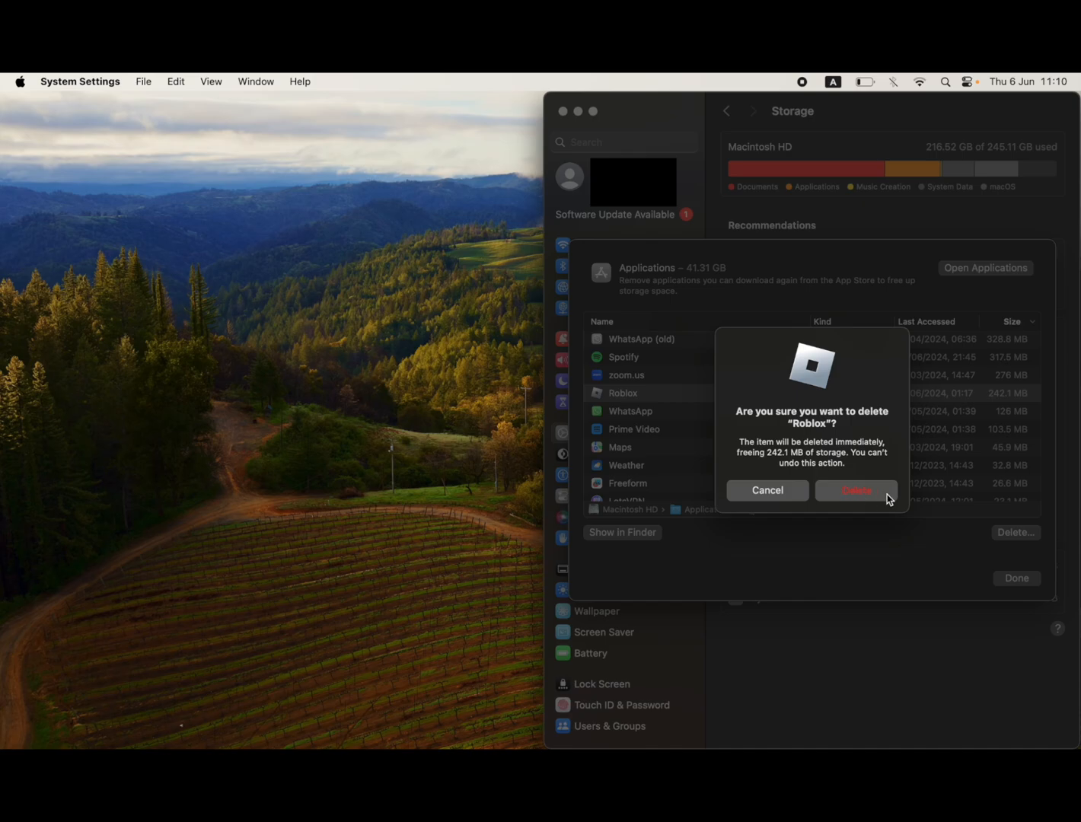
{"action": "left_click", "coordinate": [768, 491]}
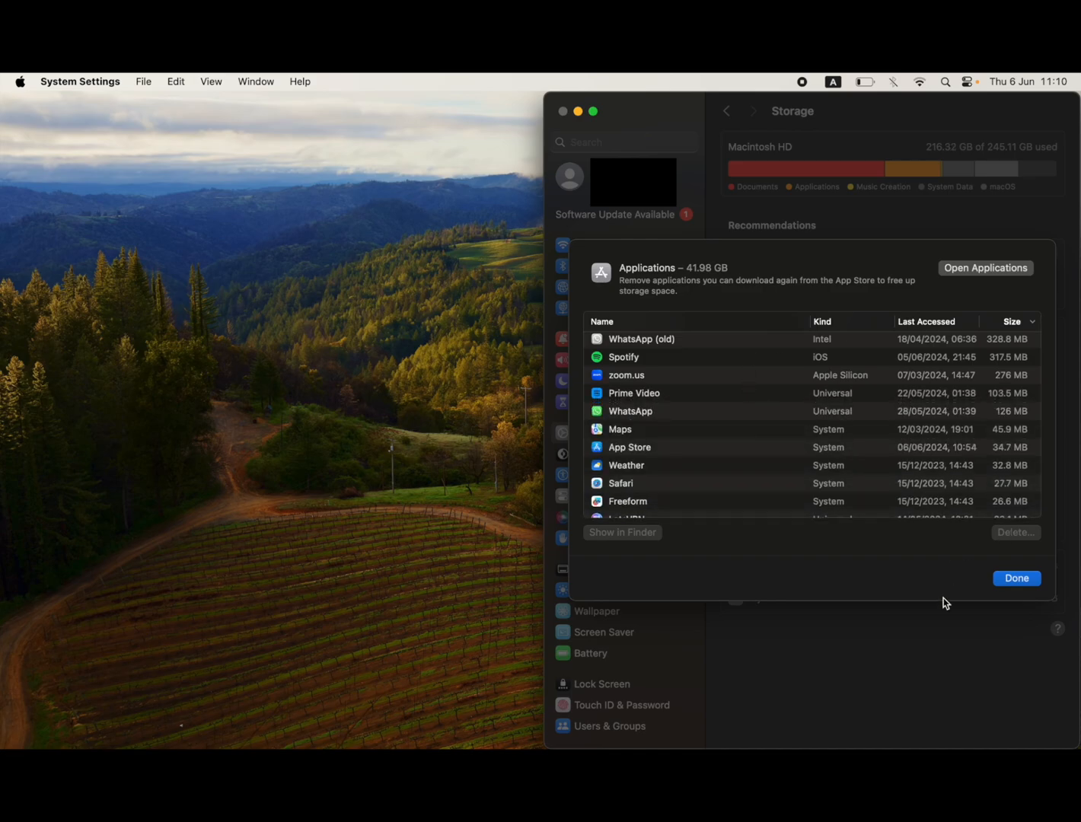
{"action": "left_click", "coordinate": [1015, 577]}
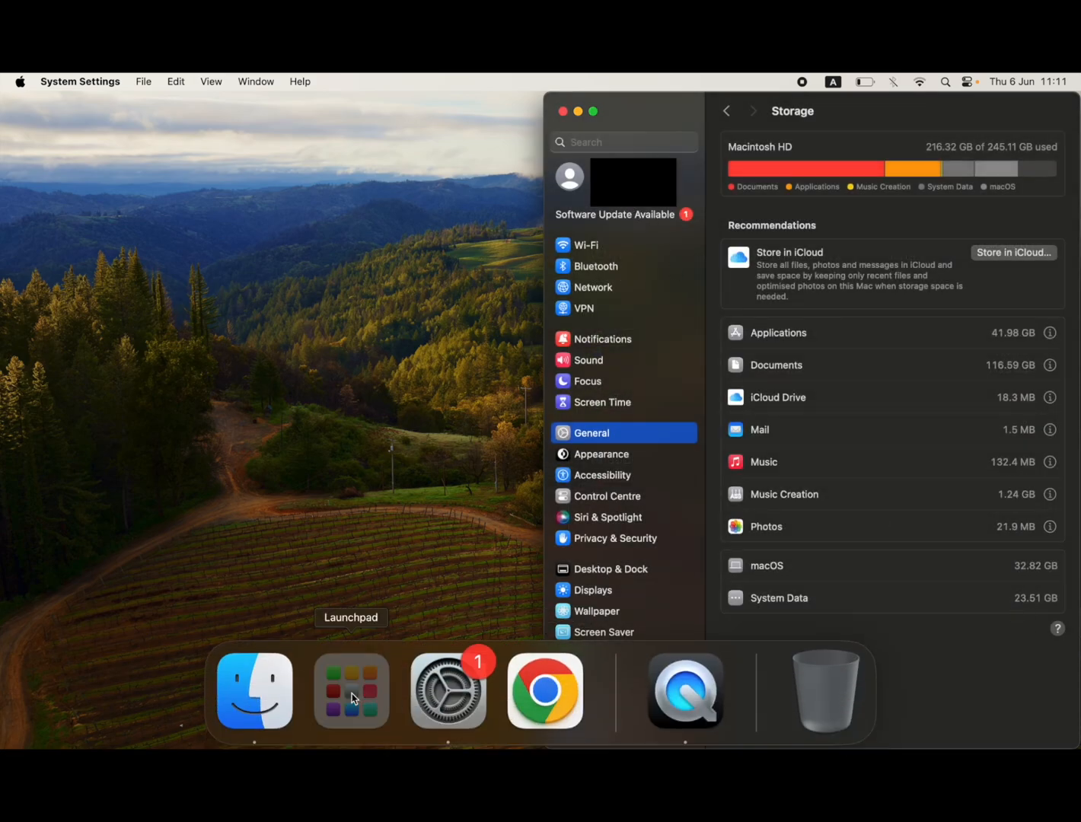
Check in Launchpad that the Games folder now holds only Chess.
{"action": "left_click", "coordinate": [350, 691]}
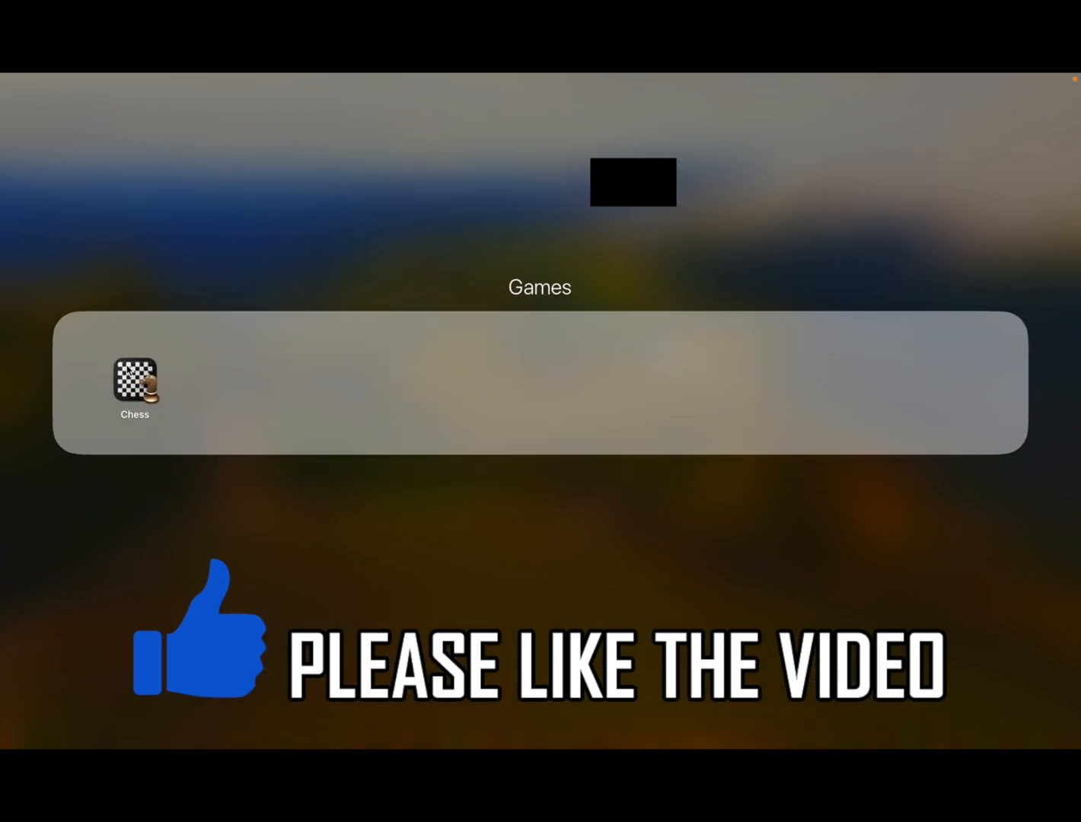
{"action": "right_click", "coordinate": [545, 692]}
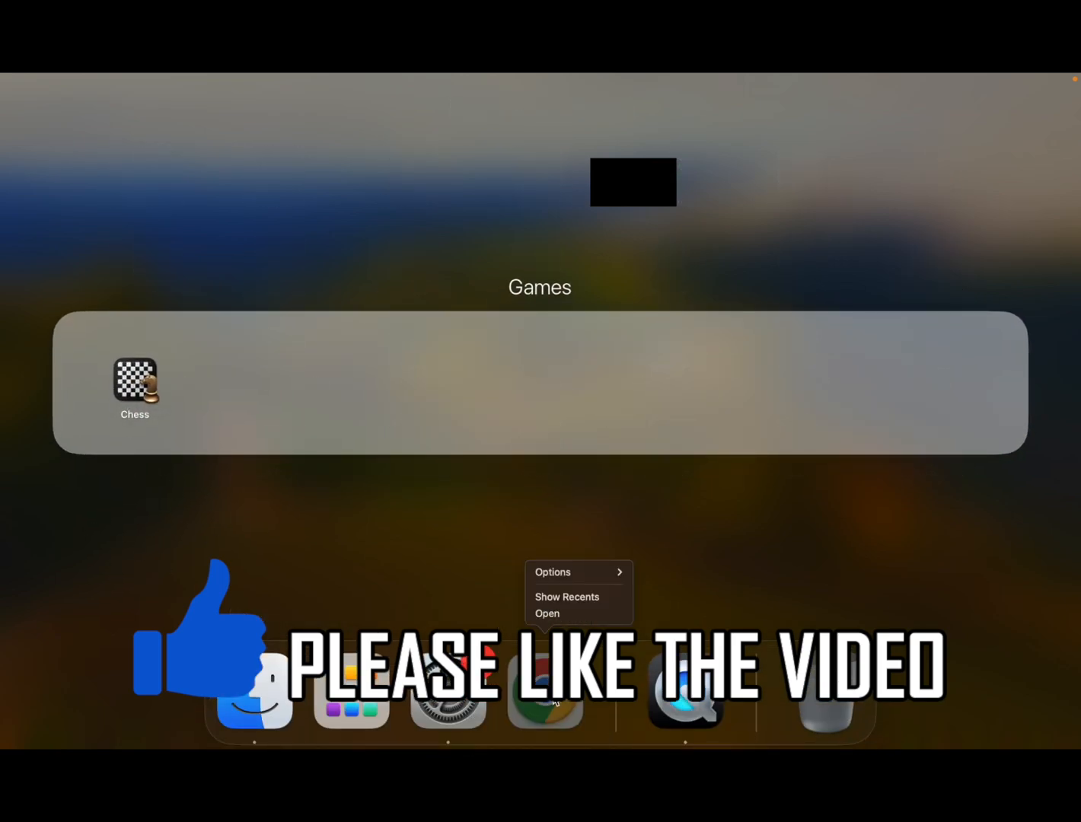